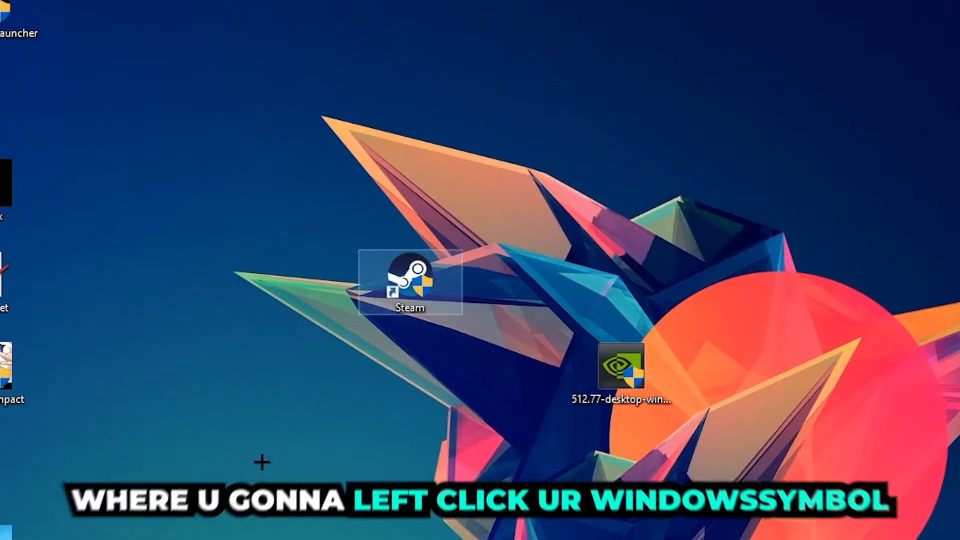
- Open the Start menu from the taskbar to search for Windows settings
{"action": "left_click", "coordinate": [11, 528]}
{"action": "type", "text": "wind"}
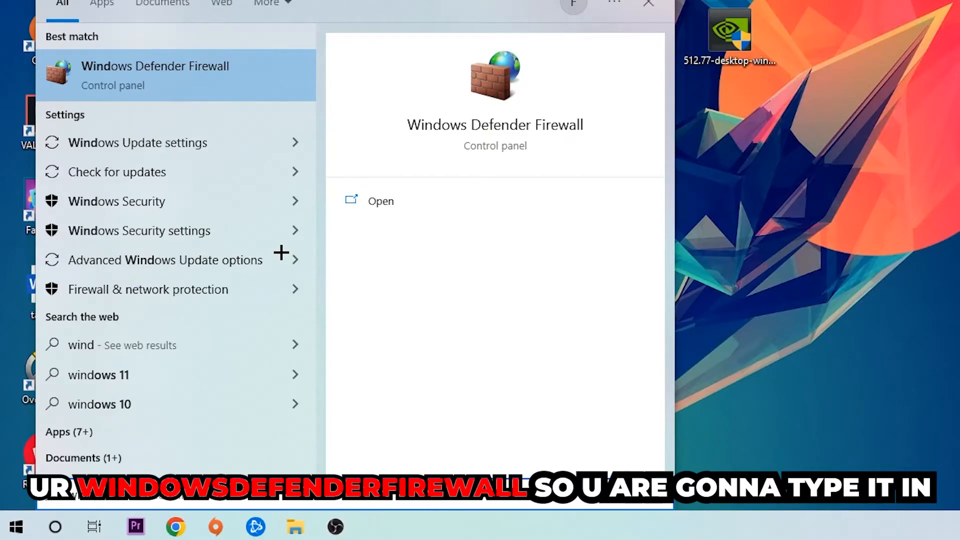
{"action": "mouse_move", "coordinate": [249, 65]}
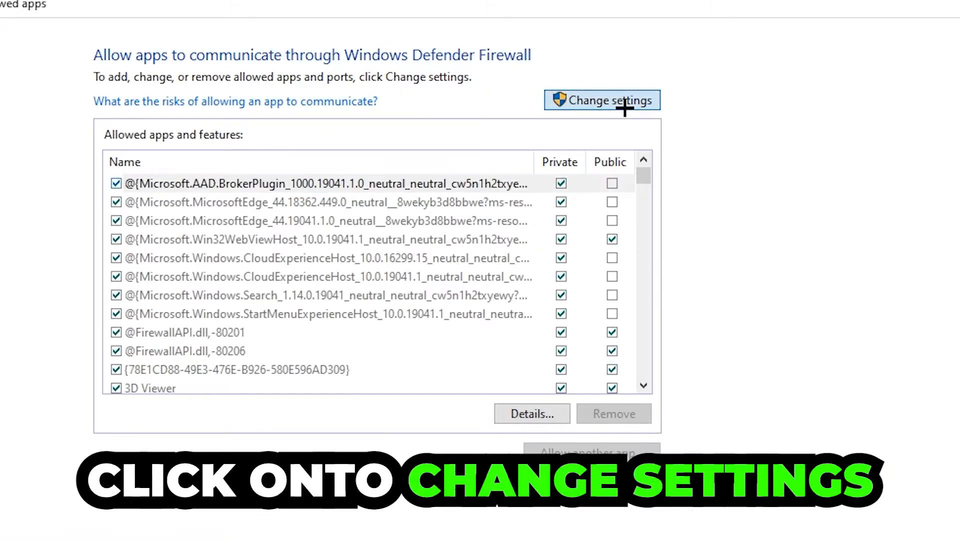
- Unlock the allowed apps list and browse for a new app's program file
{"action": "left_click", "coordinate": [601, 100]}
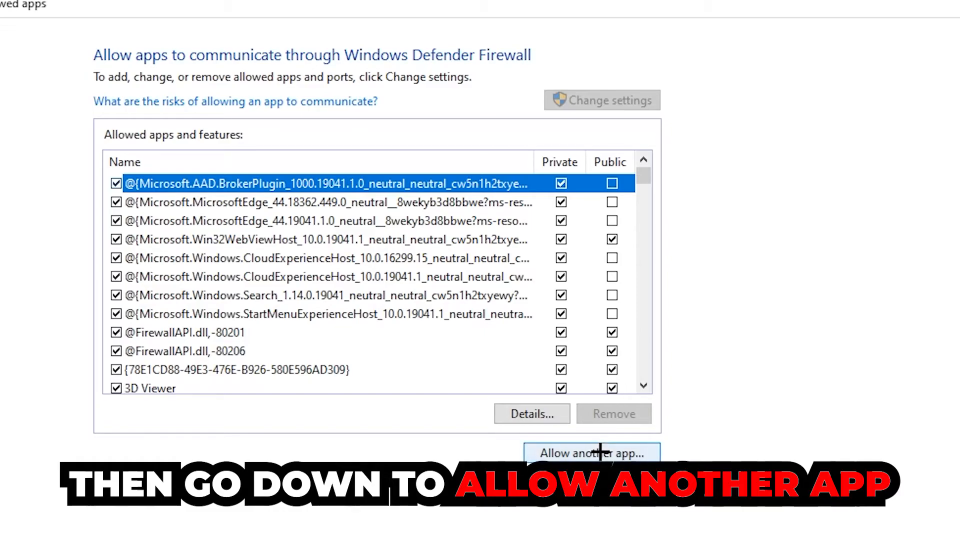
{"action": "mouse_move", "coordinate": [606, 404]}
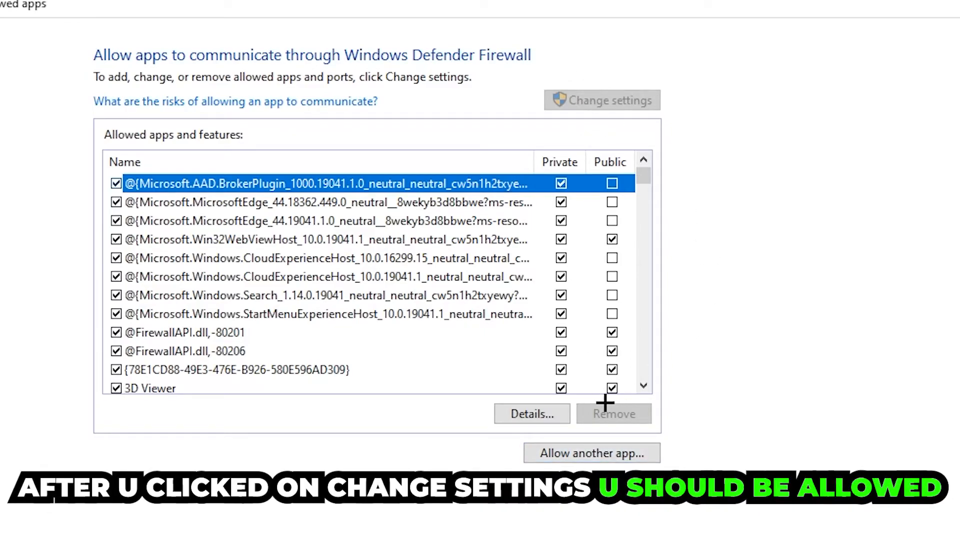
{"action": "left_click", "coordinate": [591, 453]}
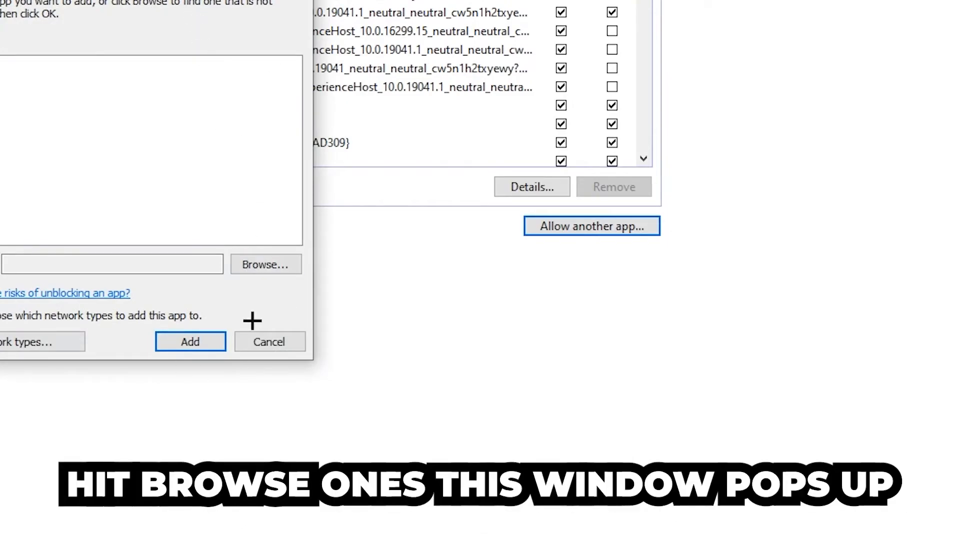
{"action": "left_click", "coordinate": [265, 264]}
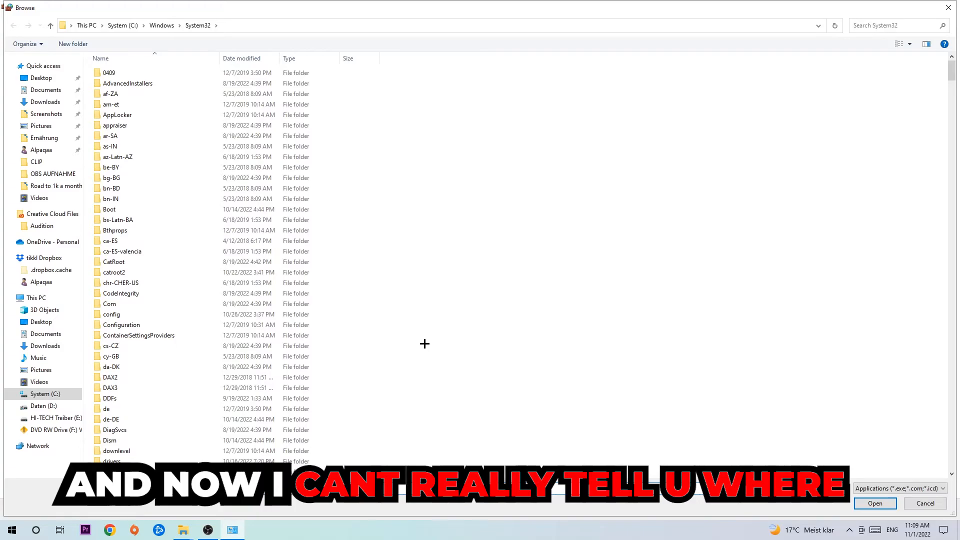
{"action": "mouse_move", "coordinate": [413, 340]}
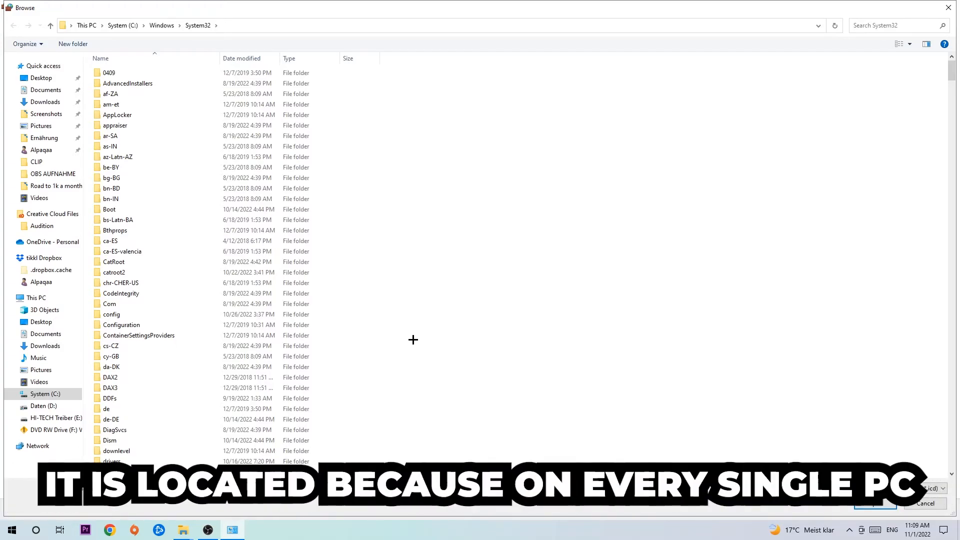